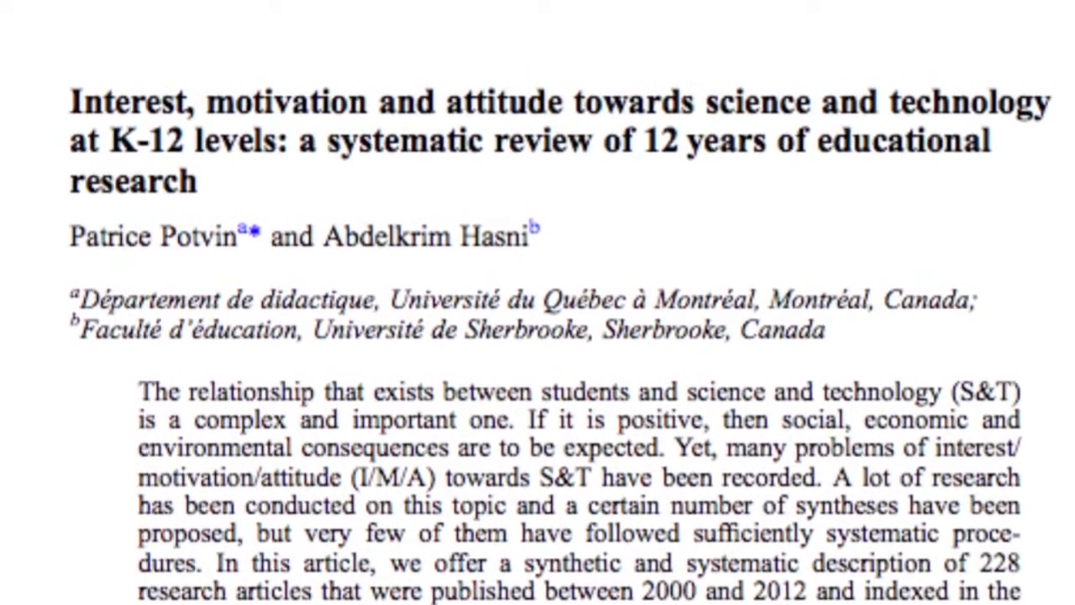
{"action": "scroll", "scroll_direction": "down", "scroll_amount": 3}
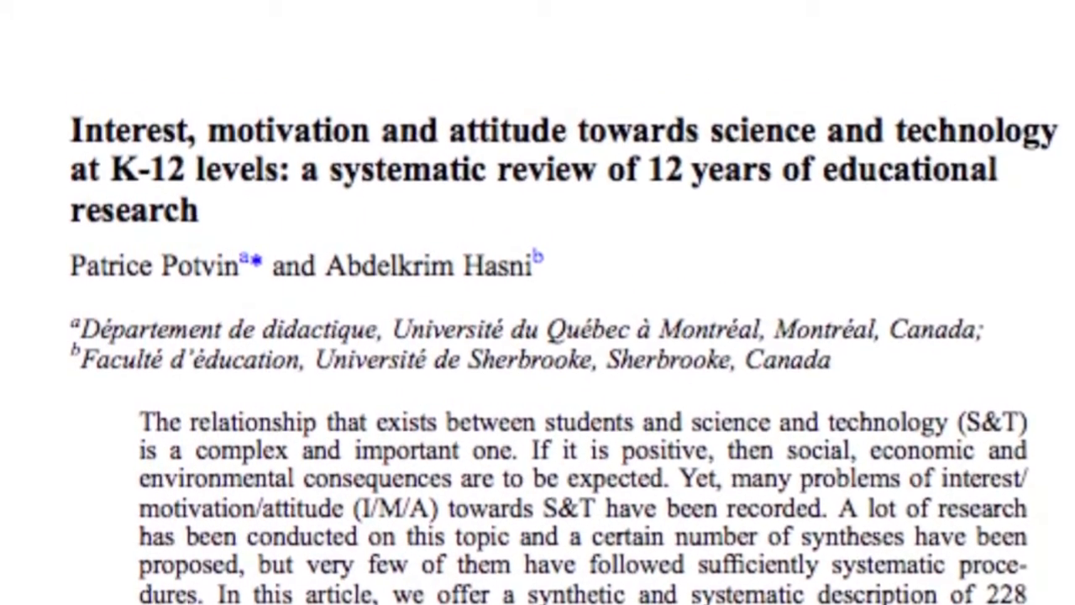
{"action": "scroll", "scroll_direction": "down", "scroll_amount": 3}
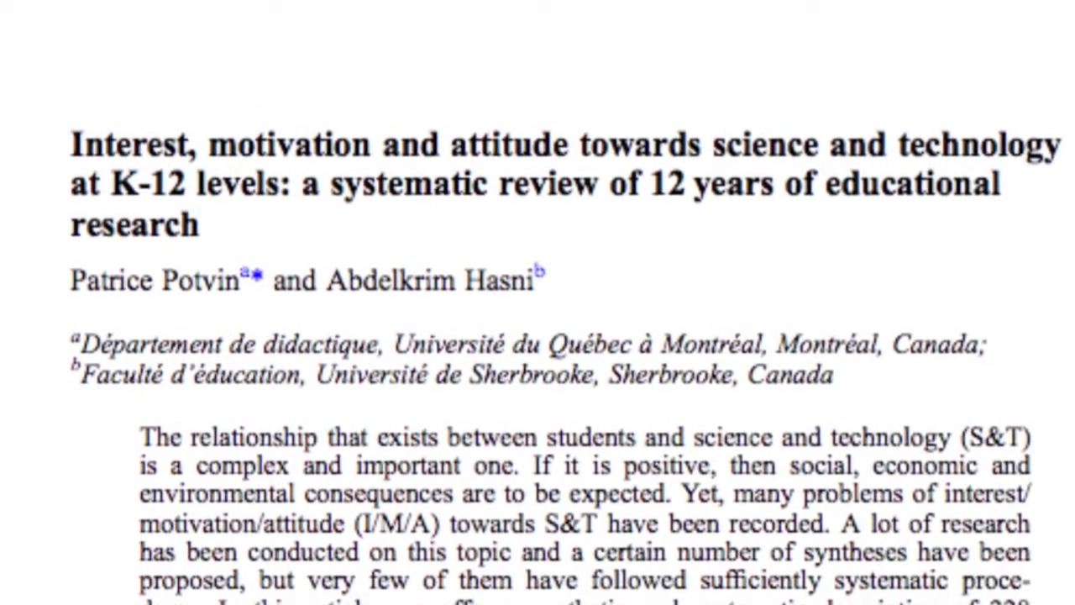